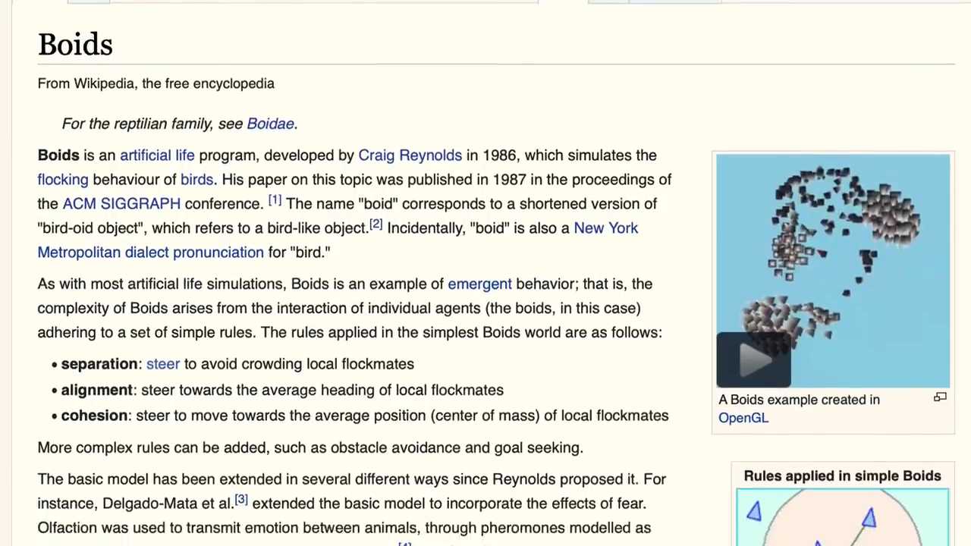
Step: Scroll further down the Wikipedia Boids article to read the flocking rules
scroll("down", 3)
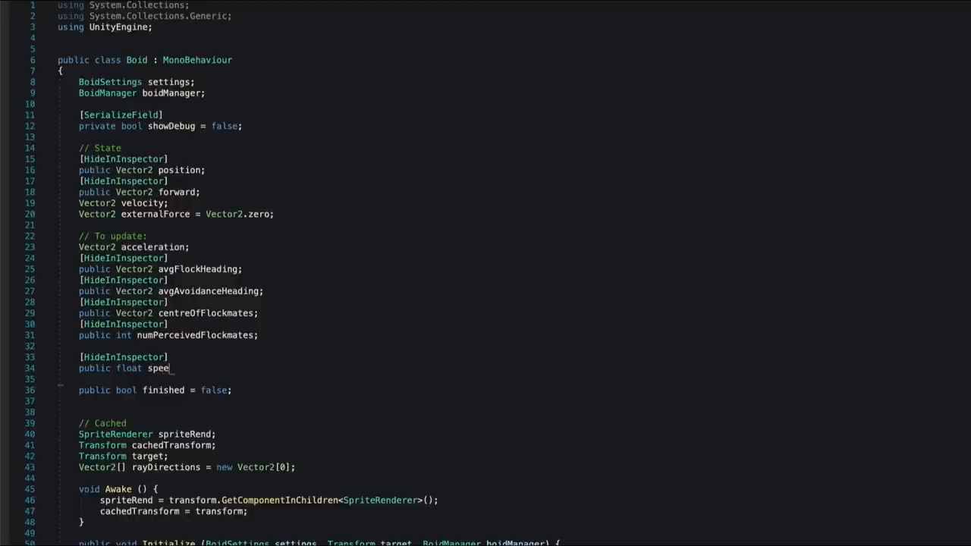
scroll("down", 3)
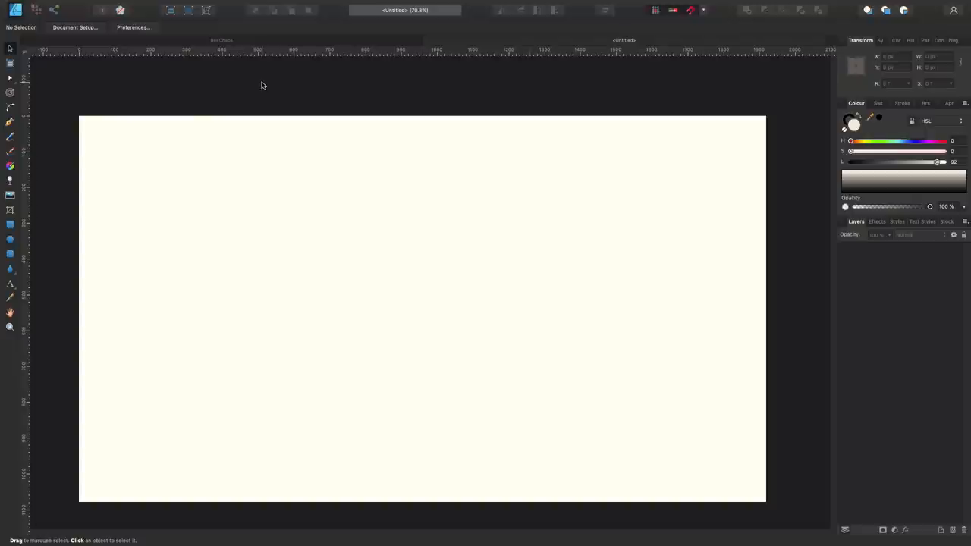
Step: Drag out a pale rectangle on the right half of the blank canvas
left_click_drag(449, 182, 723, 469)
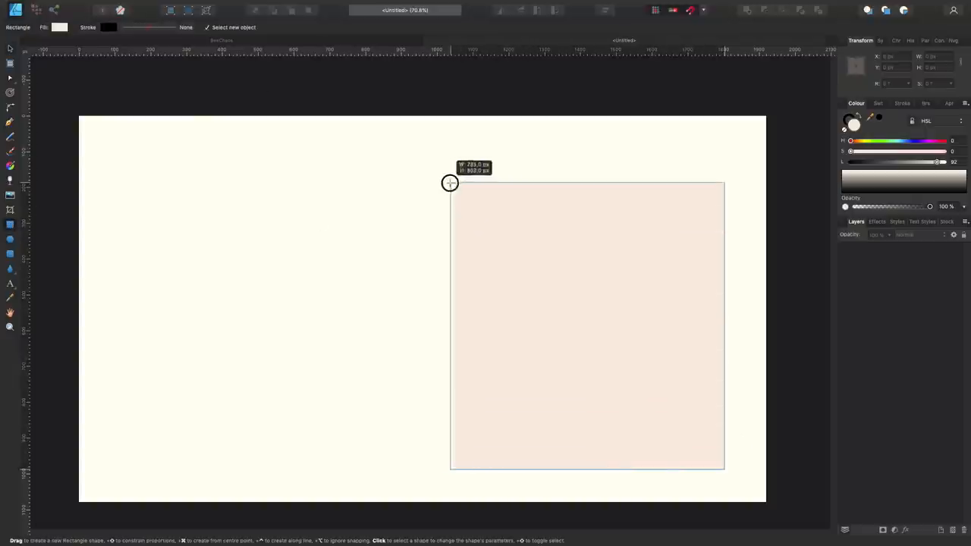